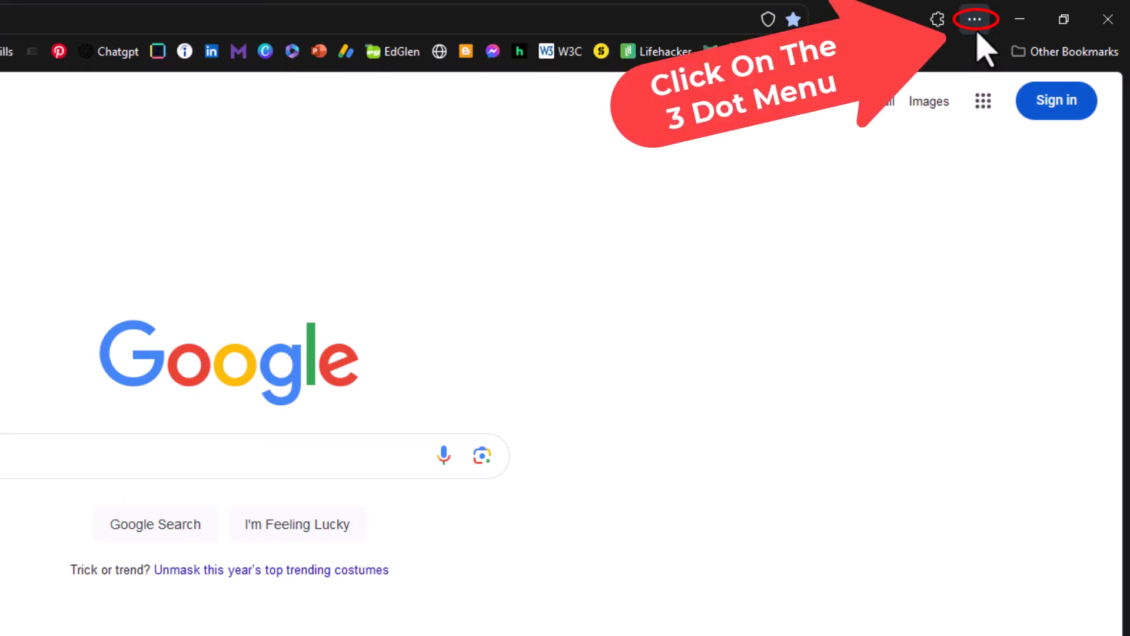
Step: Hide the bookmarks toolbar via the three-dot menu's Bookmarks submenu
left_click(976, 19)
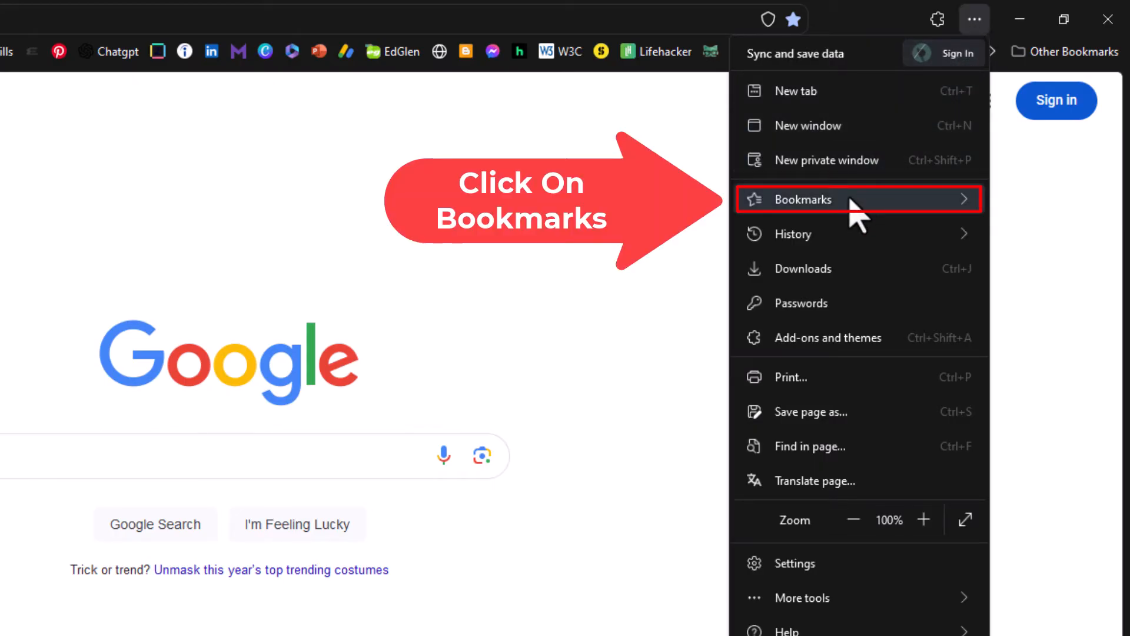
left_click(803, 199)
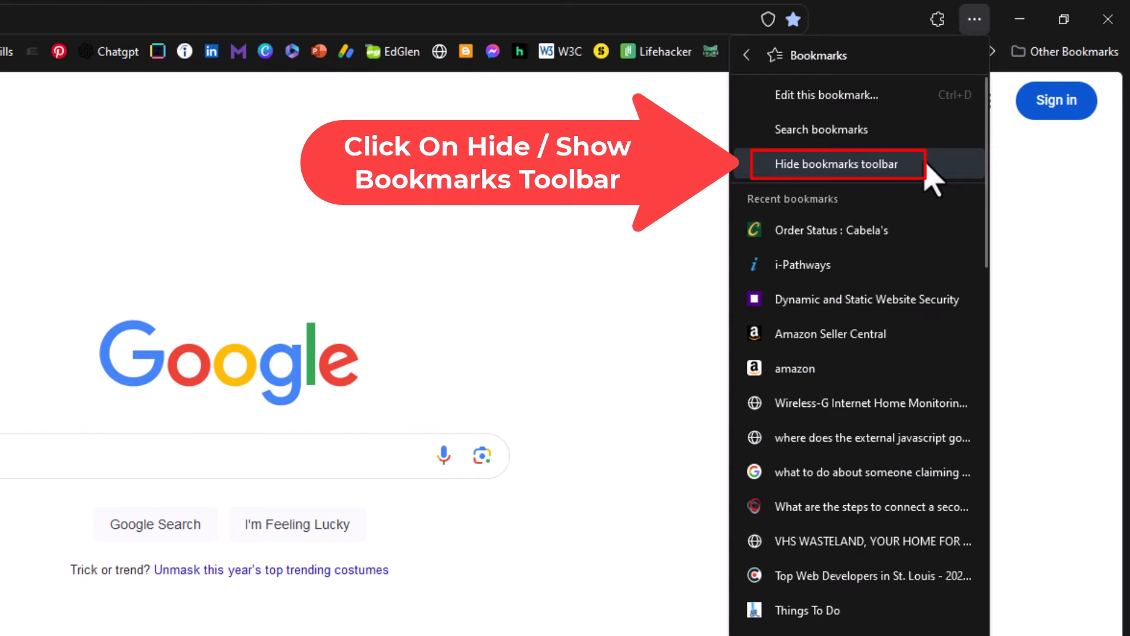
left_click(840, 163)
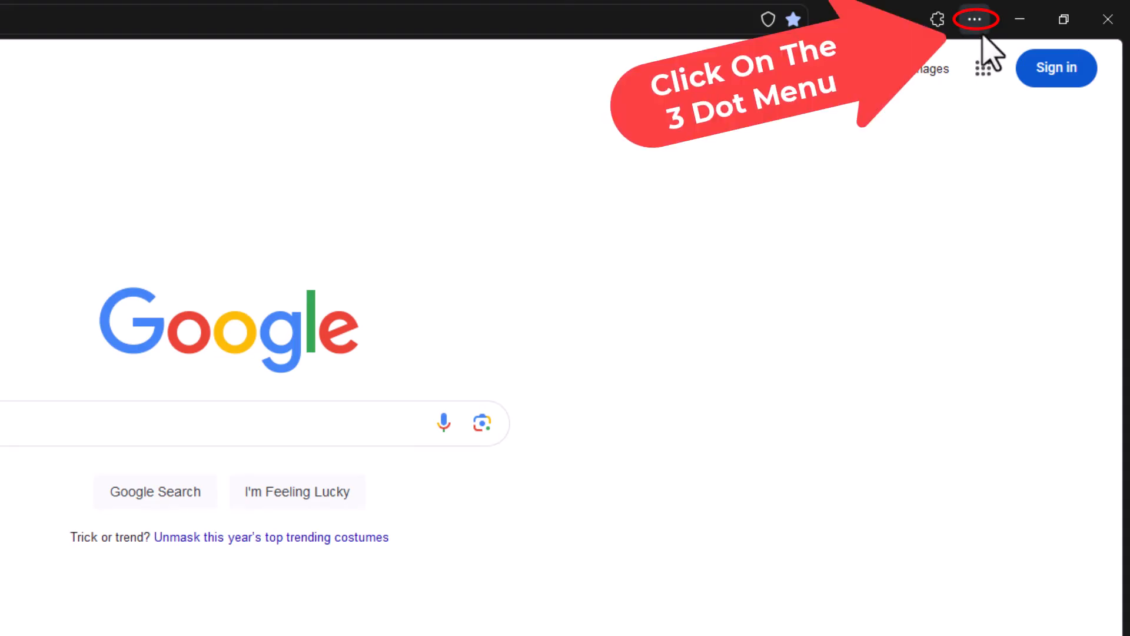
Step: Show the bookmarks toolbar again via the three-dot menu's Bookmarks submenu
left_click(977, 18)
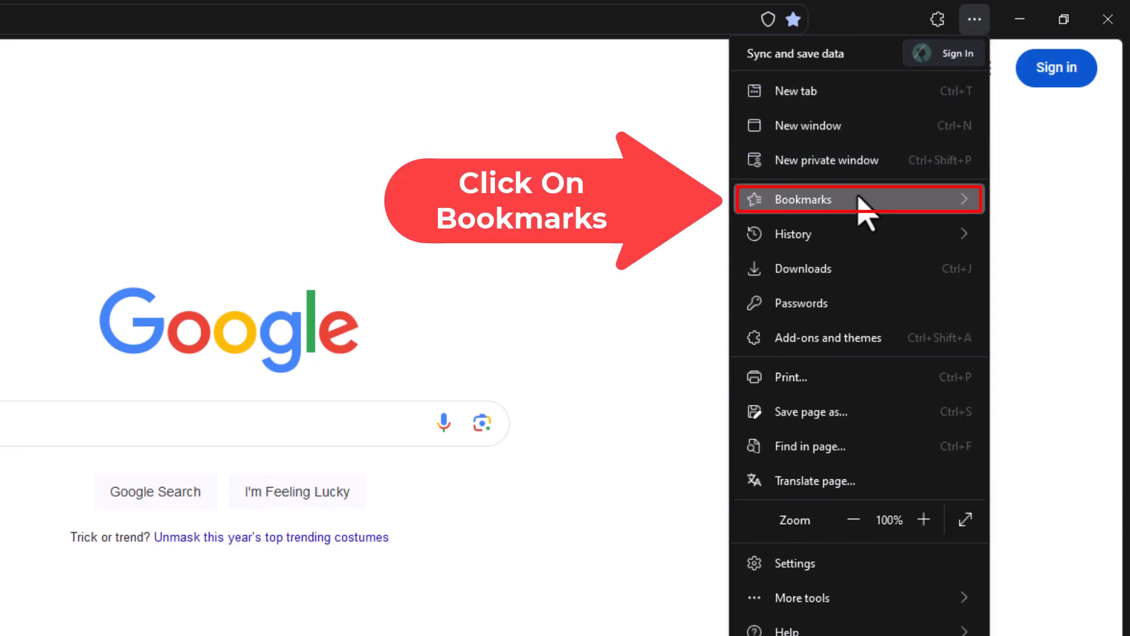
left_click(804, 199)
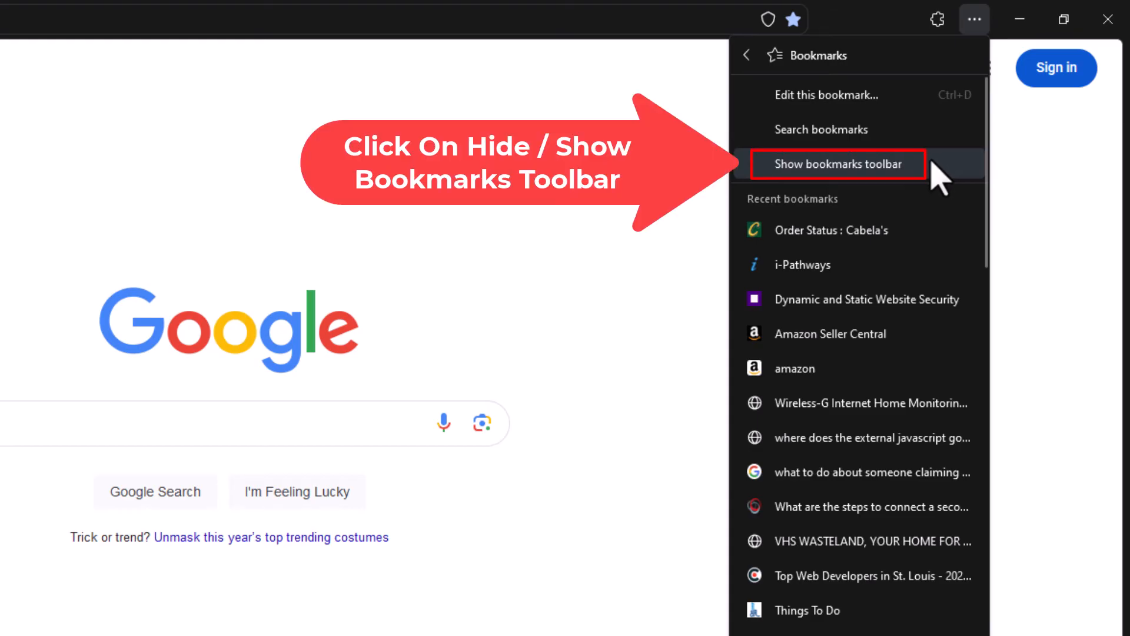
left_click(838, 164)
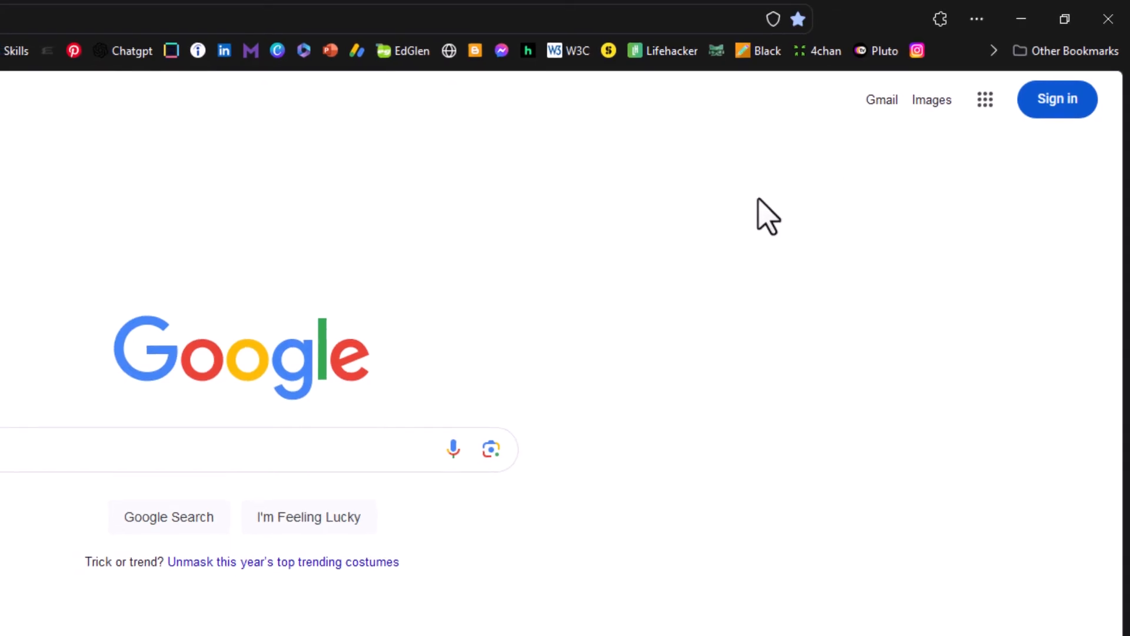